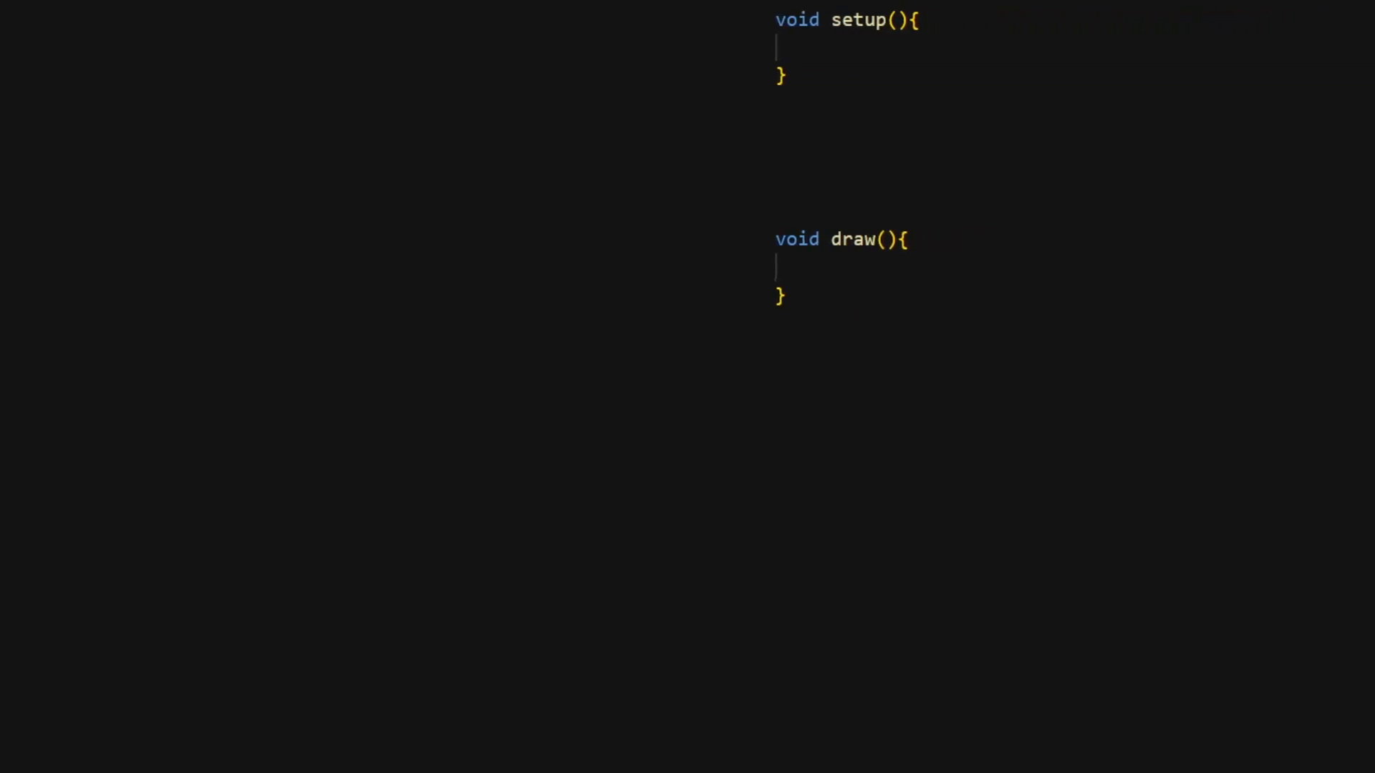
- Set the sketch canvas size to 1000 by 1000 in setup()
{"action": "type", "text": "size(1000, 1000);"}
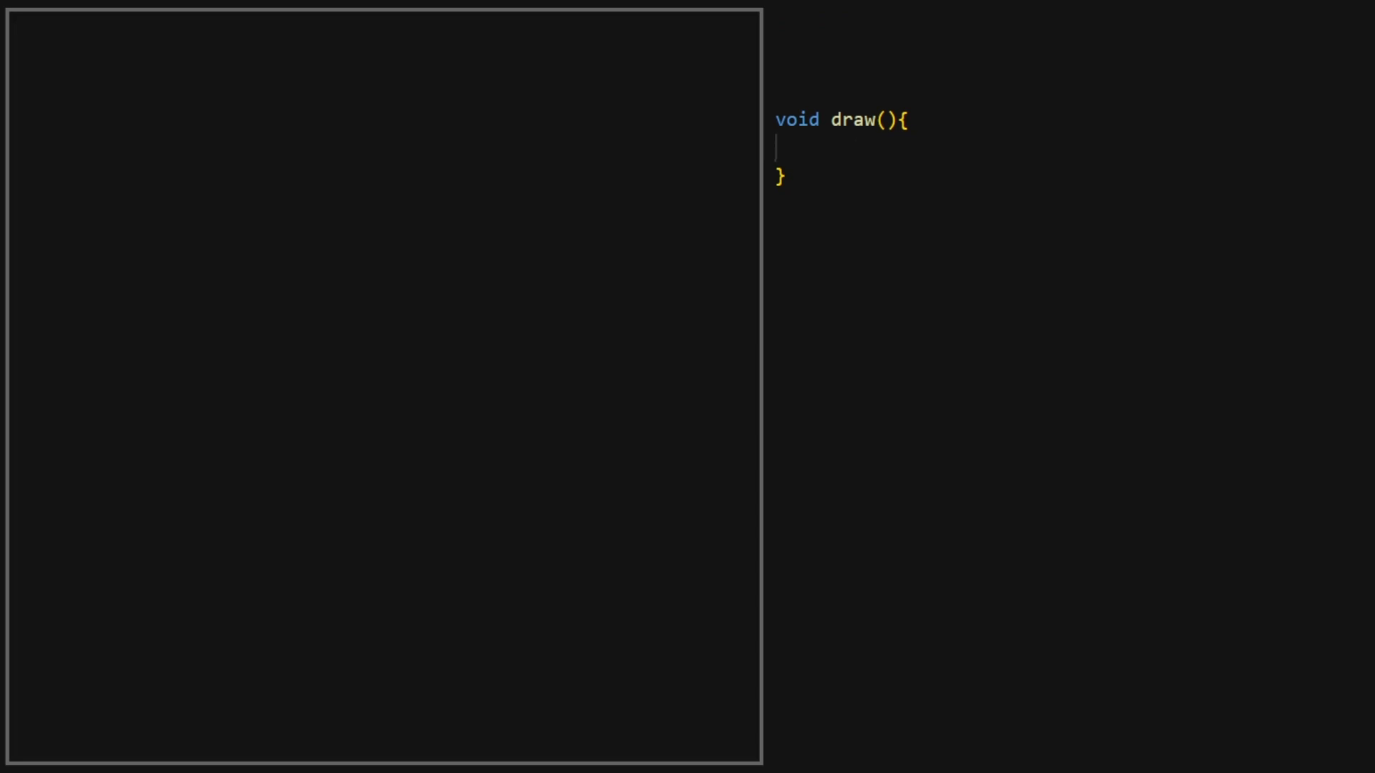
- Draw an unfilled circle of radius 300 on background(20), translated to the canvas centre
{"action": "type", "text": "background(20);"}
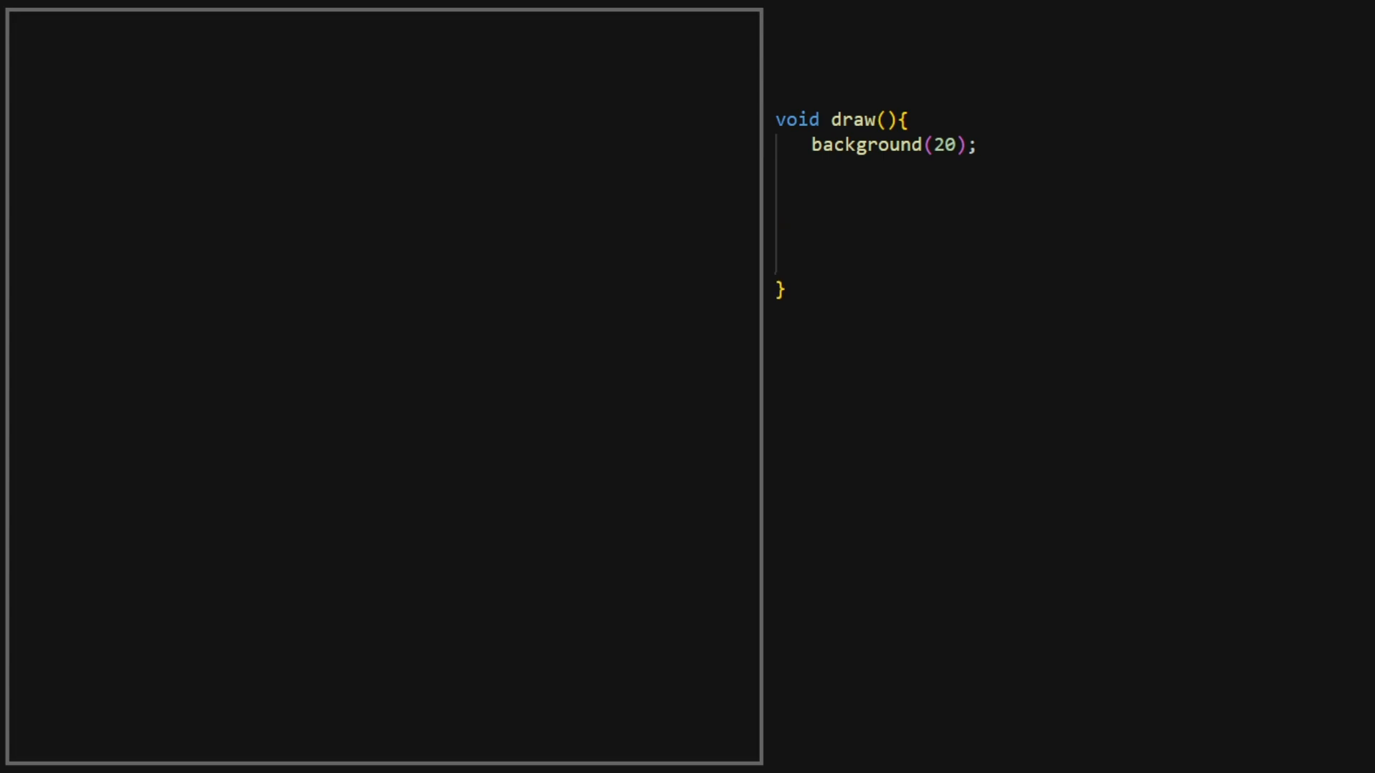
{"action": "type", "text": "float radius = 300;"}
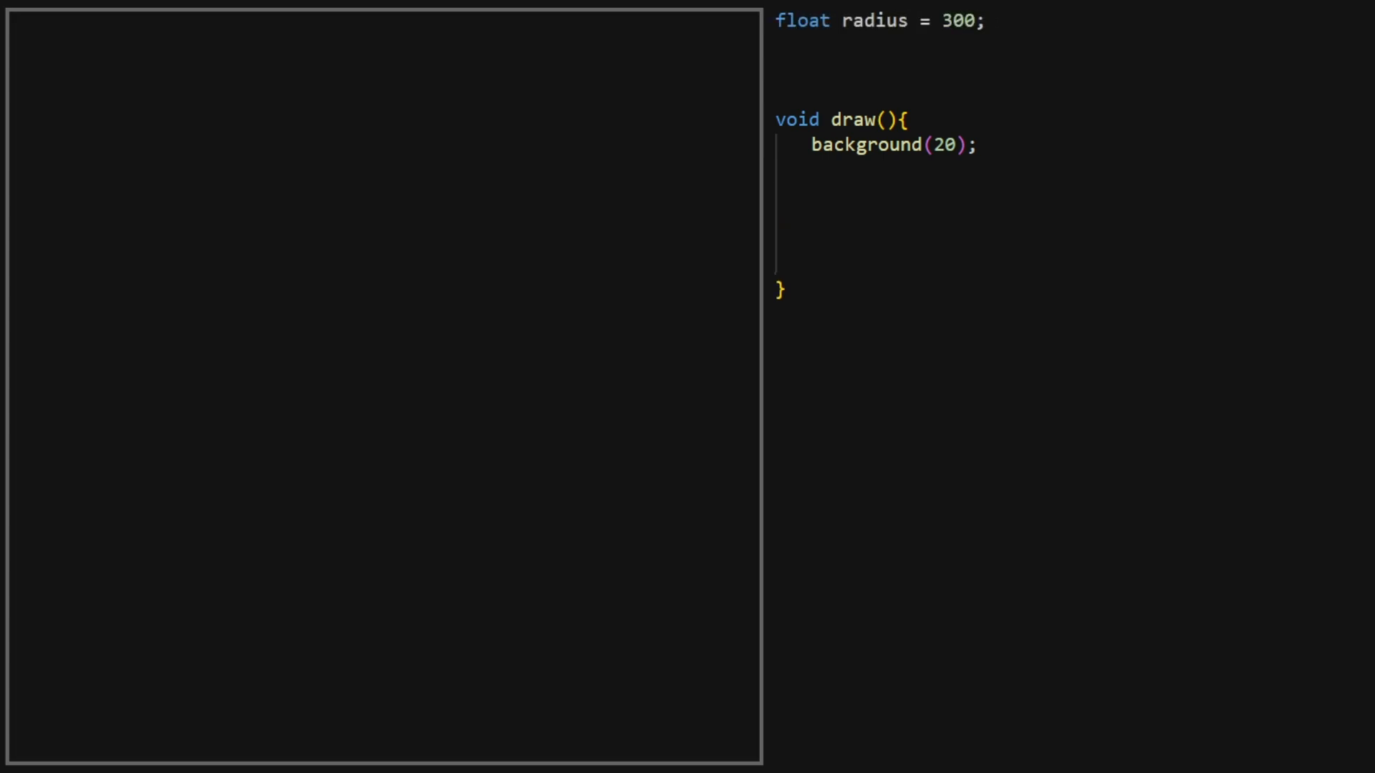
{"action": "type", "text": "circle(0, 0, radius * 2);"}
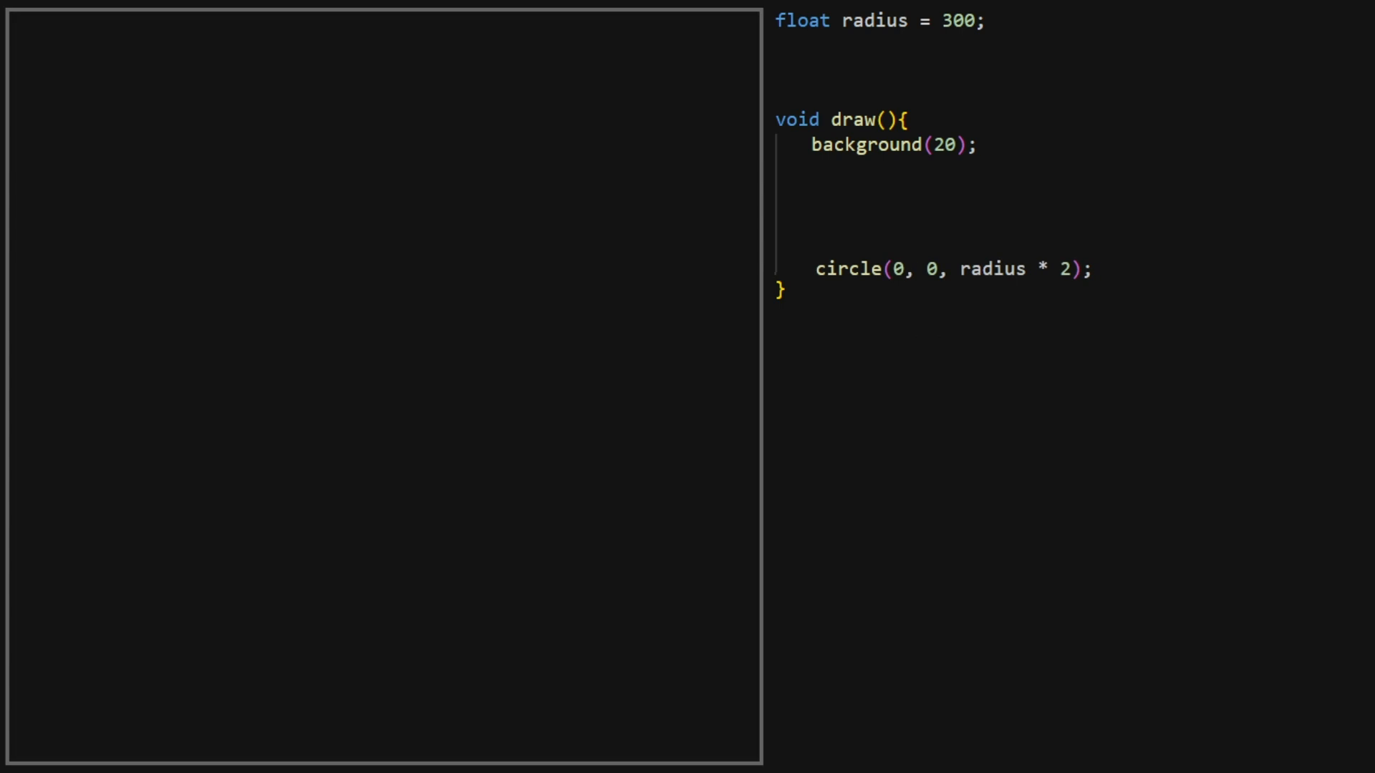
{"action": "type", "text": "noFill();"}
{"action": "type", "text": "stroke(255);"}
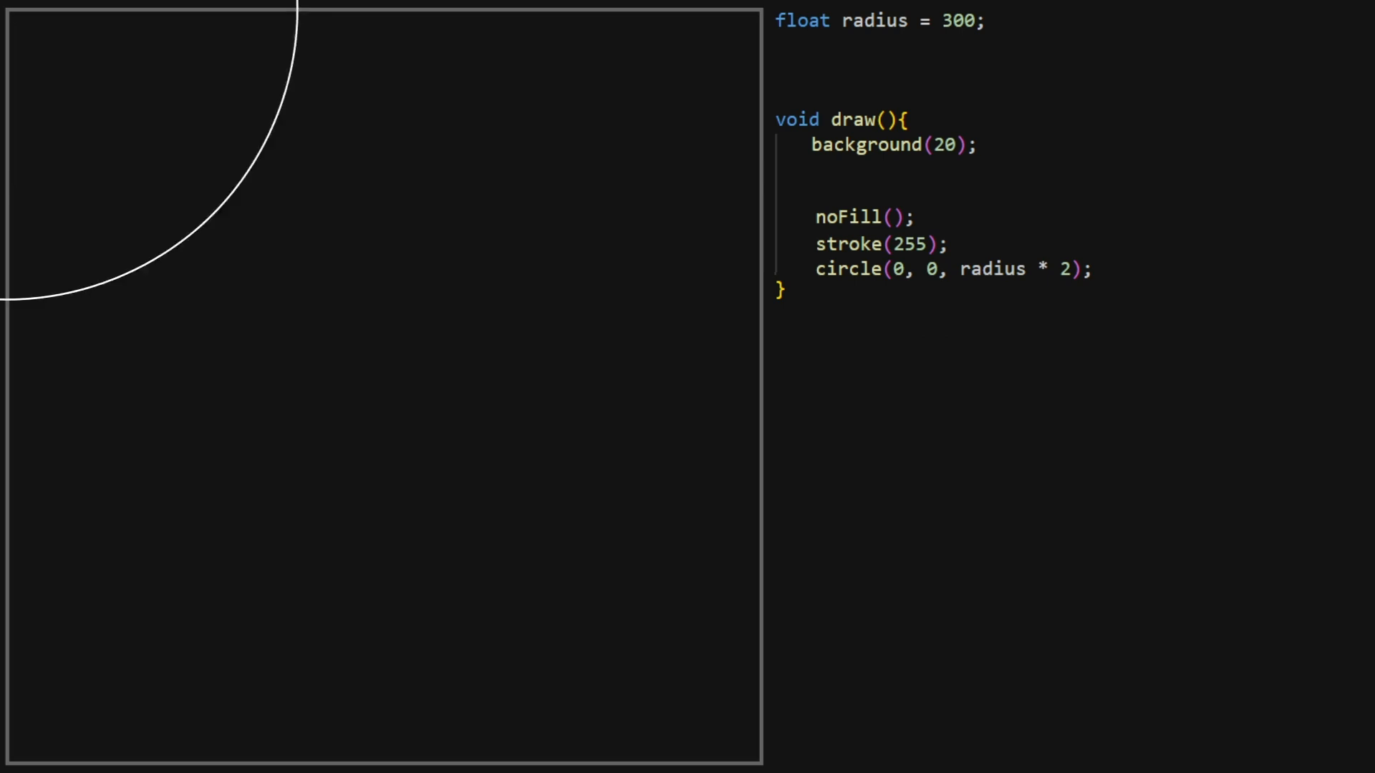
{"action": "type", "text": "translate(width/2, height/2);"}
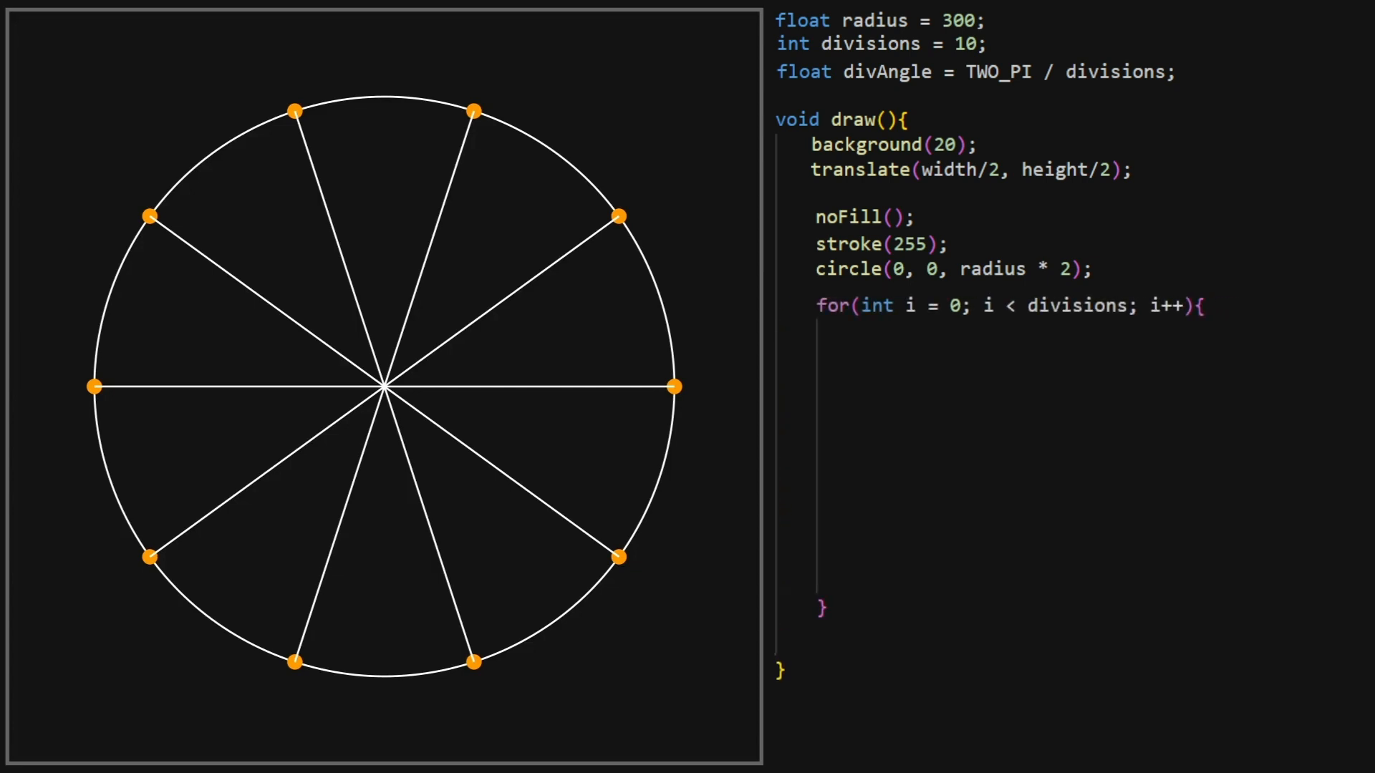
- Draw a circle of diameter 30 at each division point (x, y) inside the loop
{"action": "type", "text": "circle(x, y, 30);"}
{"action": "type", "text": "float x = cos(divAngle * i) * radius;"}
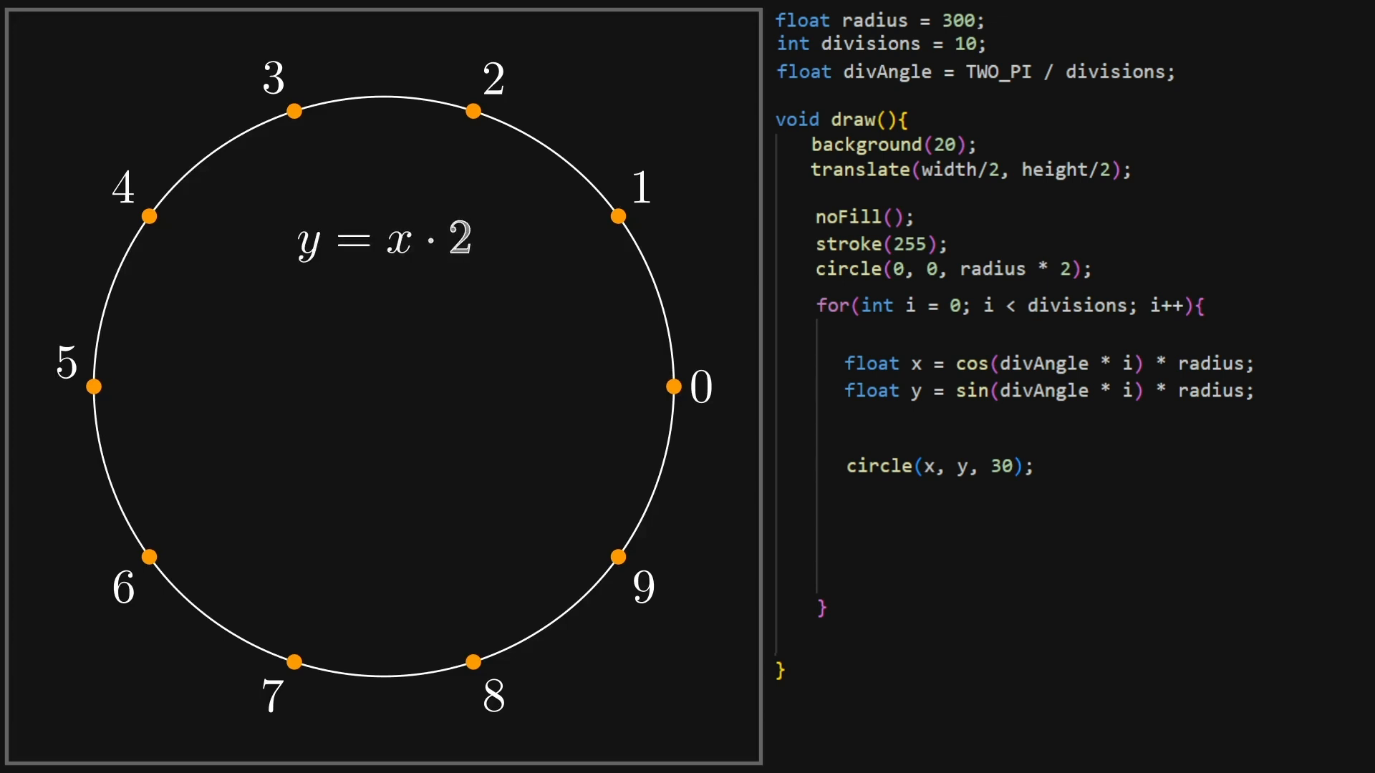
- Step the illustration to x = 4, y = 8 with the chord from point 4 to 8
{"action": "left_click", "coordinate": [151, 217]}
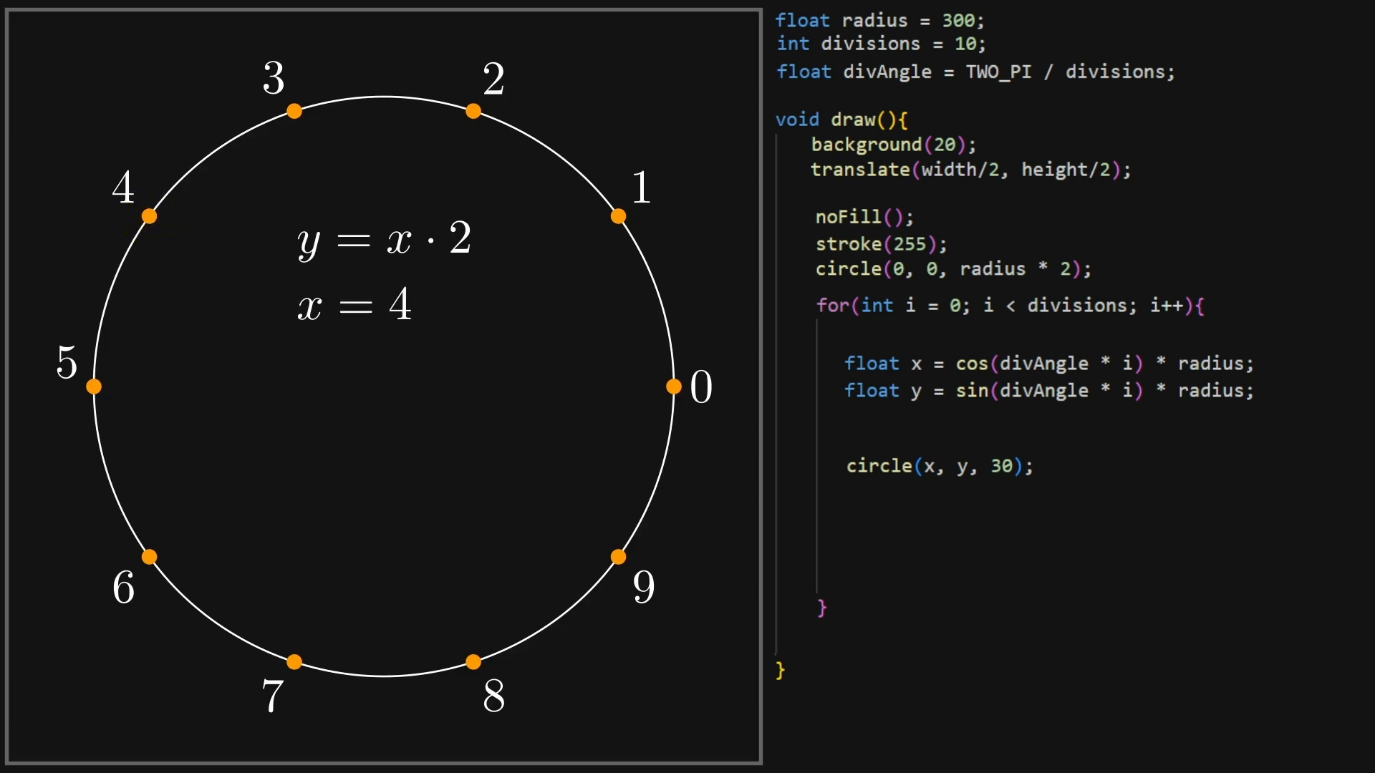
{"action": "left_click", "coordinate": [472, 661]}
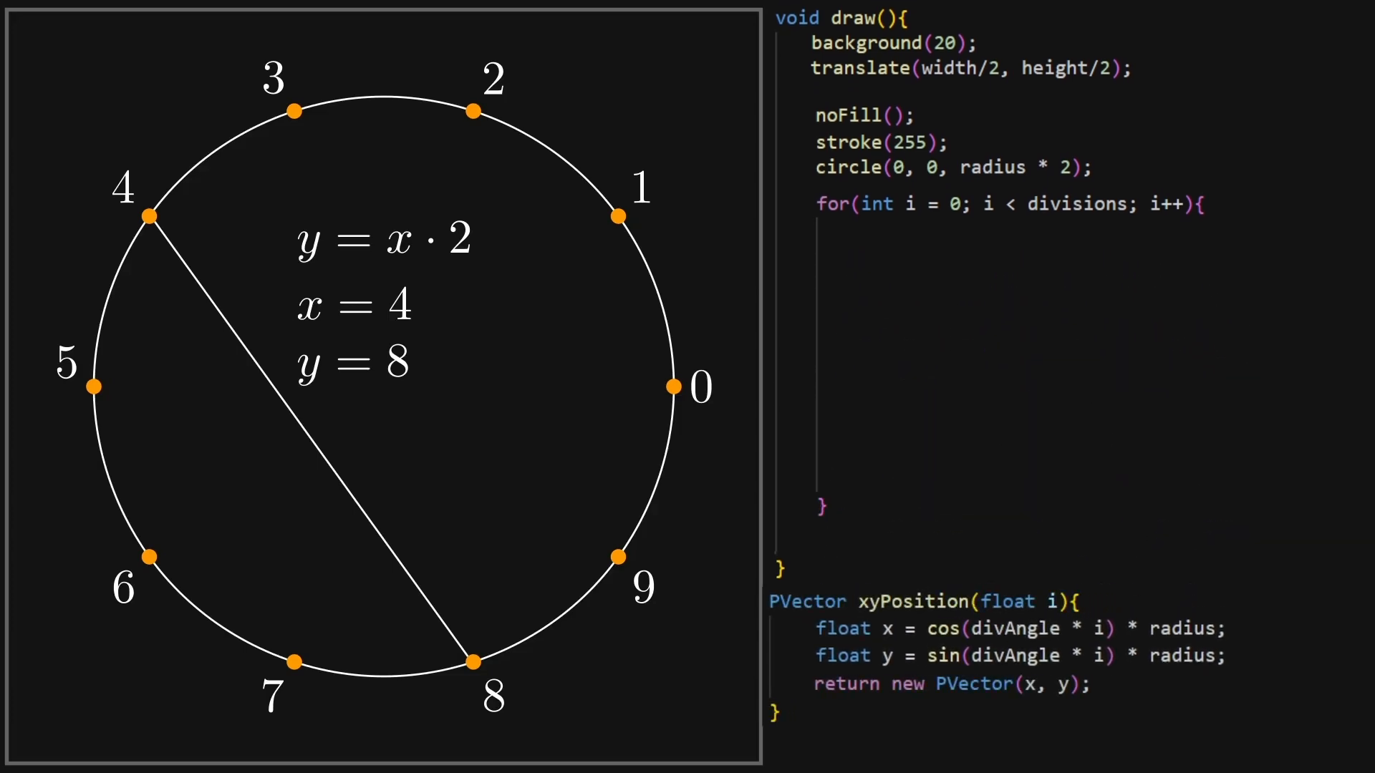
- In the loop set x = i, y = x * 2, and get startPos from xyPosition(x)
{"action": "type", "text": "float x = i;"}
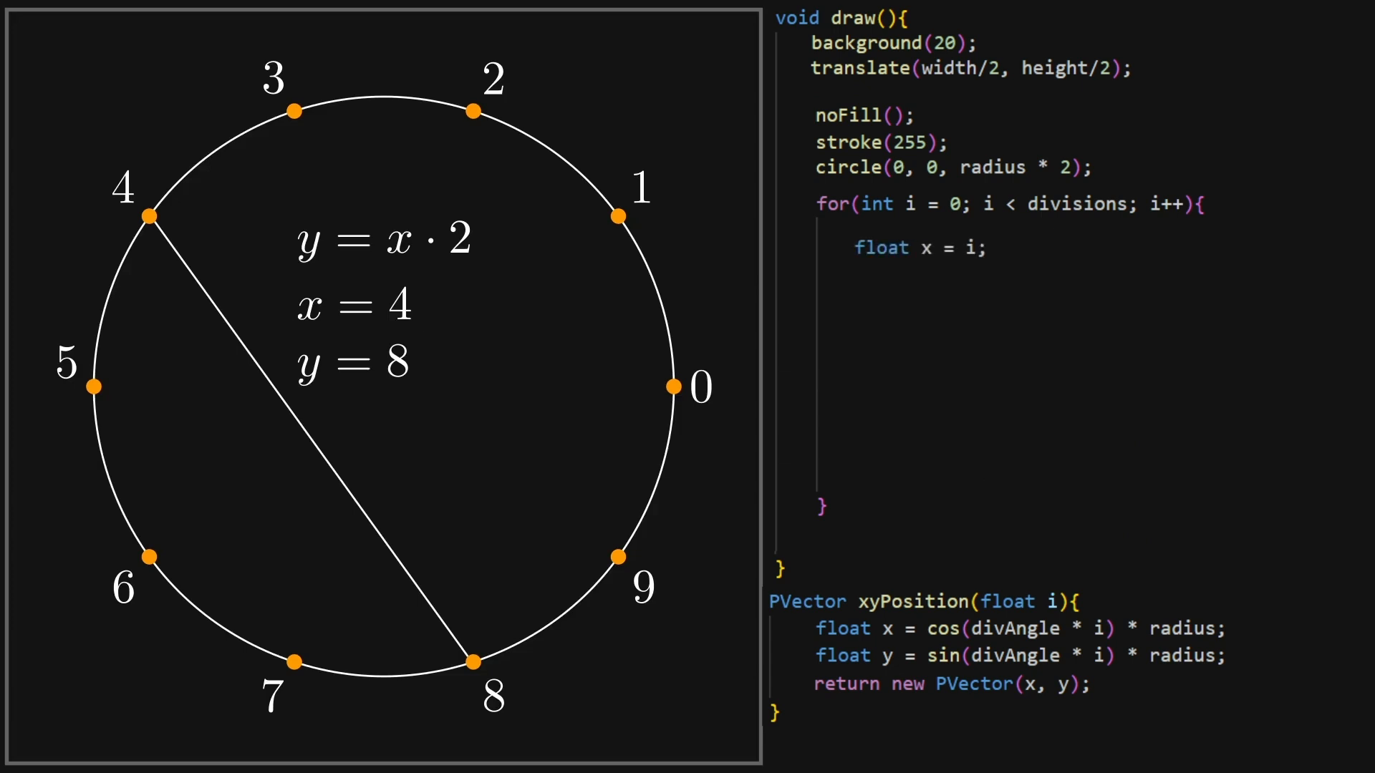
{"action": "type", "text": "float y = x * 2;"}
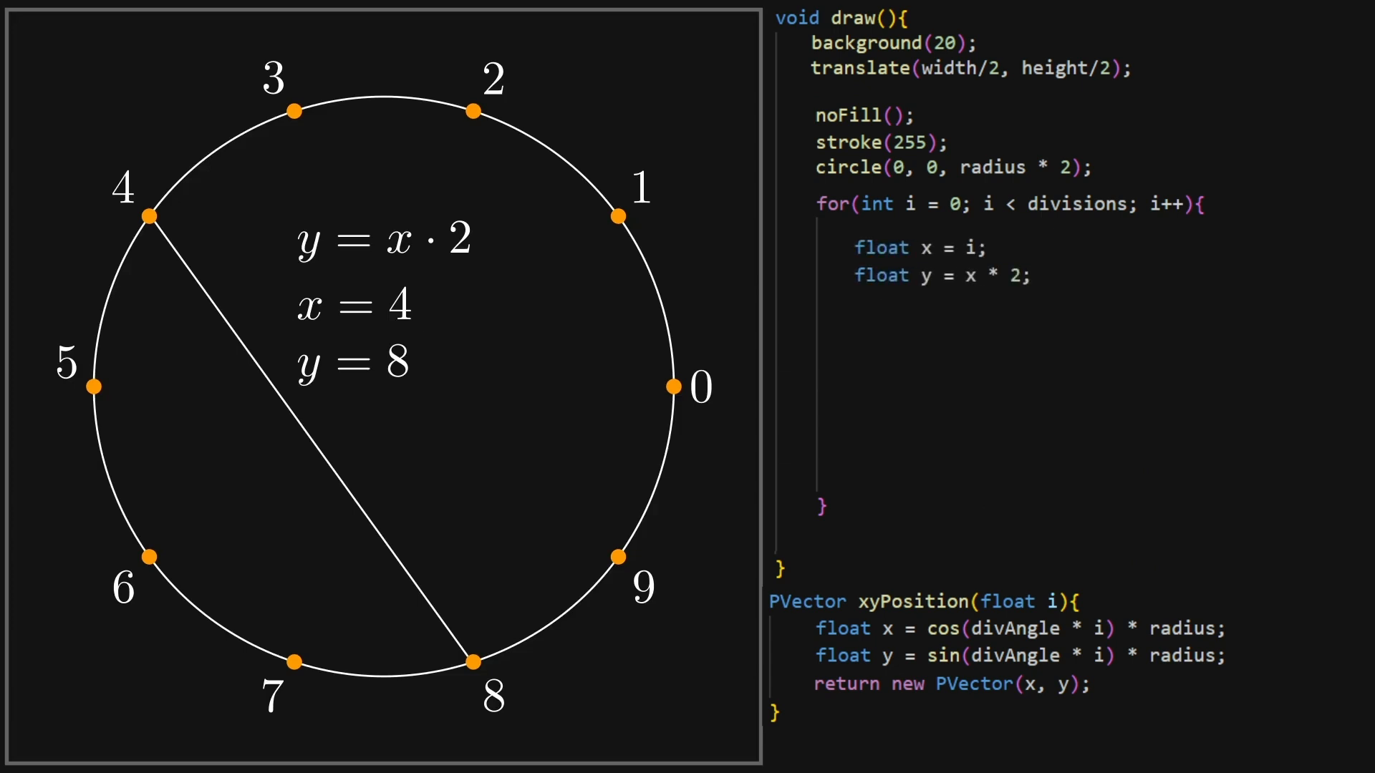
{"action": "type", "text": "PVector startPos = xyPosition(x);"}
{"action": "type", "text": "PVector endPos = xyPosition(y);"}
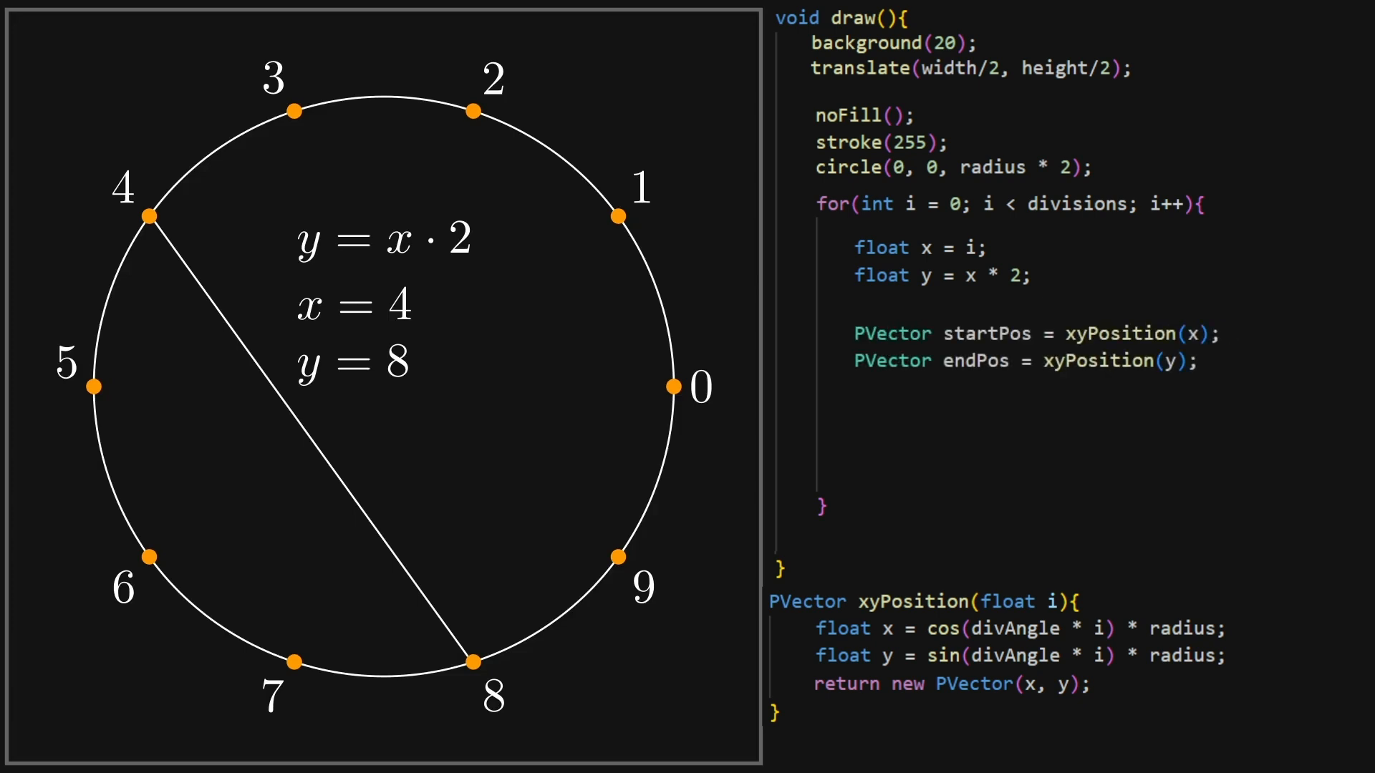